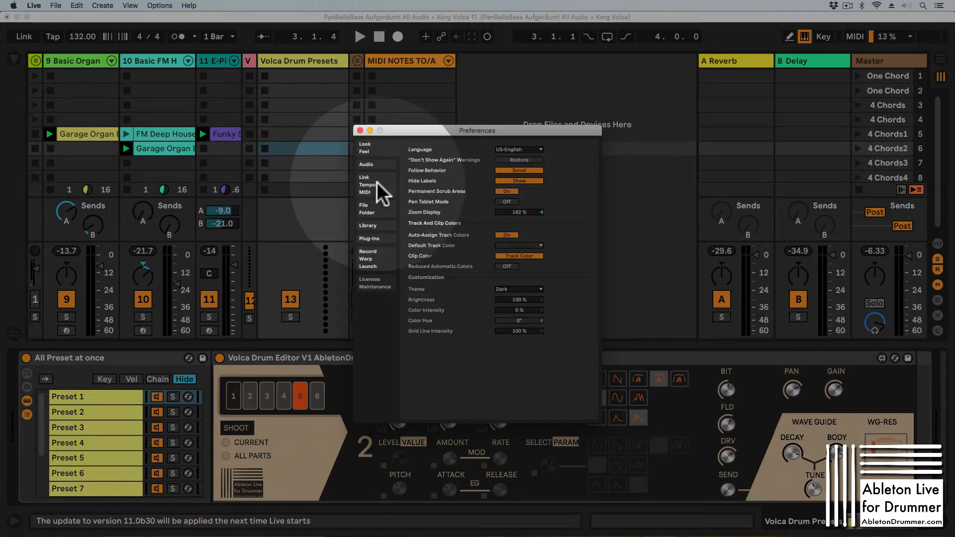
- Set Show Tempo Follower Toggle to Show in Link/Tempo/MIDI preferences, revealing its input channel choices
{"action": "left_click", "coordinate": [364, 185]}
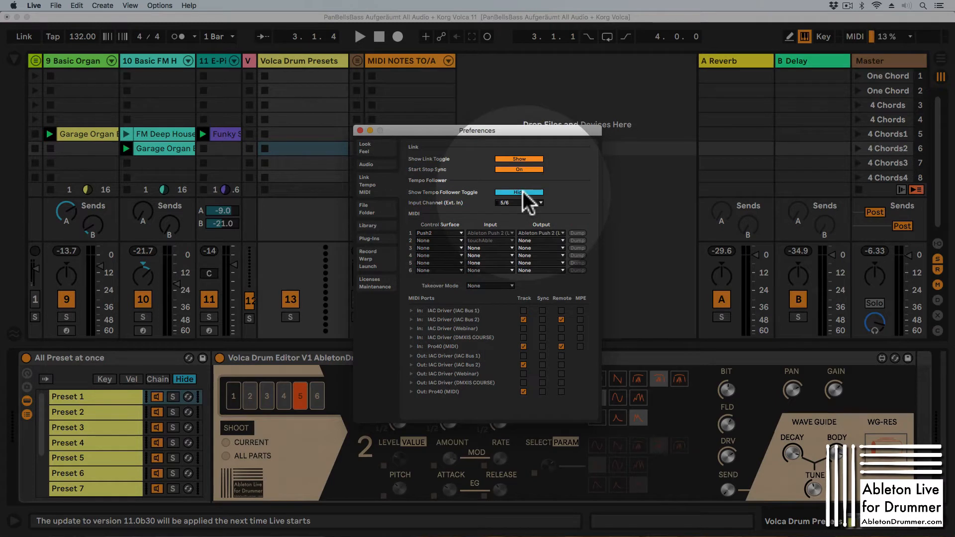
{"action": "left_click", "coordinate": [519, 192]}
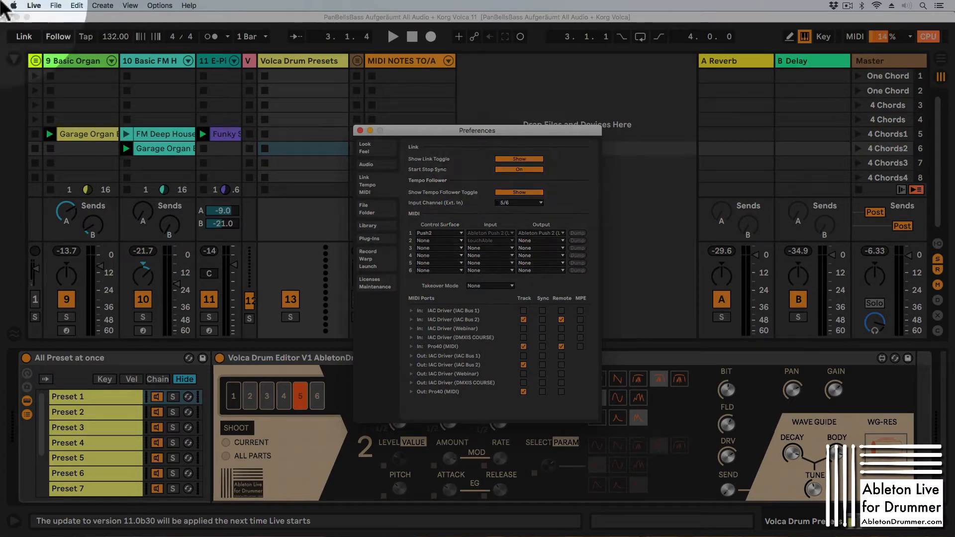
{"action": "left_click", "coordinate": [359, 130]}
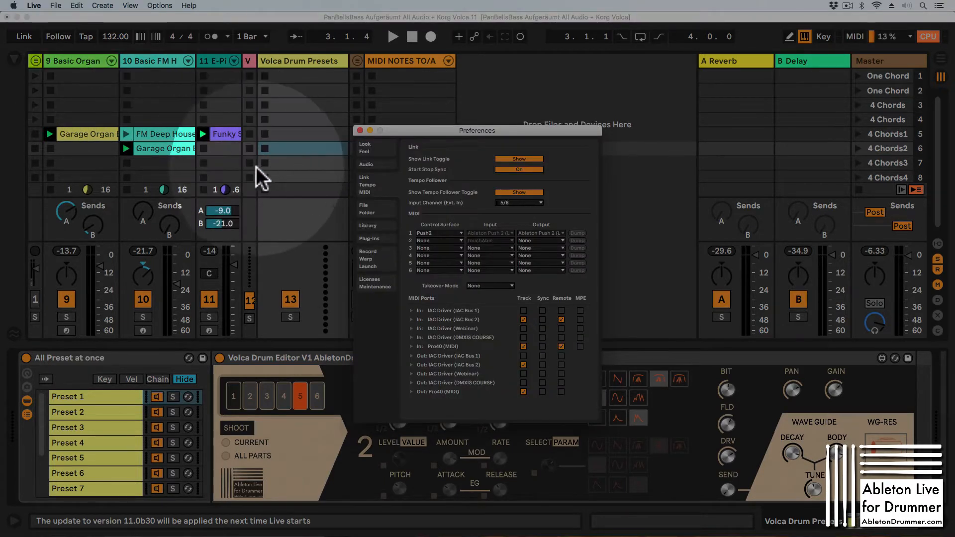
{"action": "left_click", "coordinate": [538, 202]}
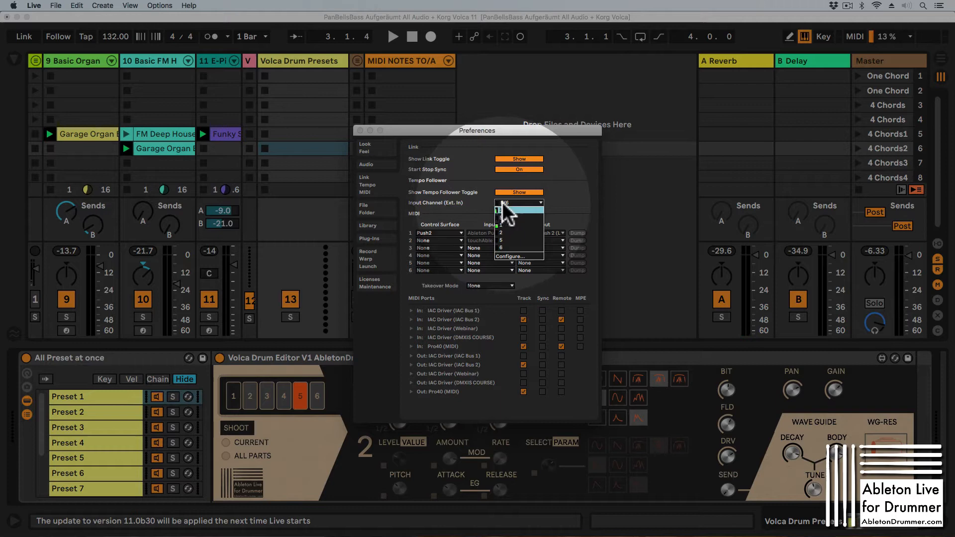
- Keep the Tempo Follower input on Ext. In 5/6 and close Preferences
{"action": "left_click", "coordinate": [501, 240]}
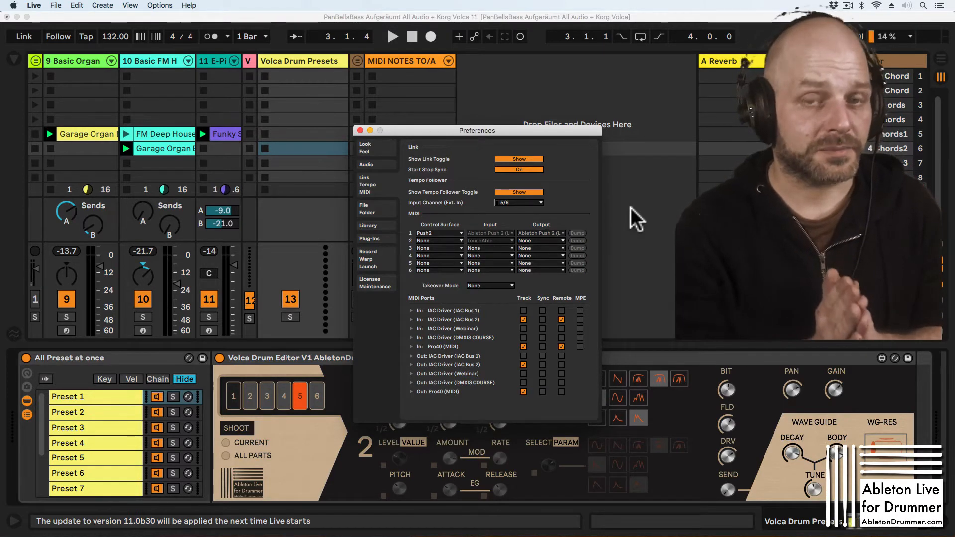
{"action": "left_click", "coordinate": [359, 131]}
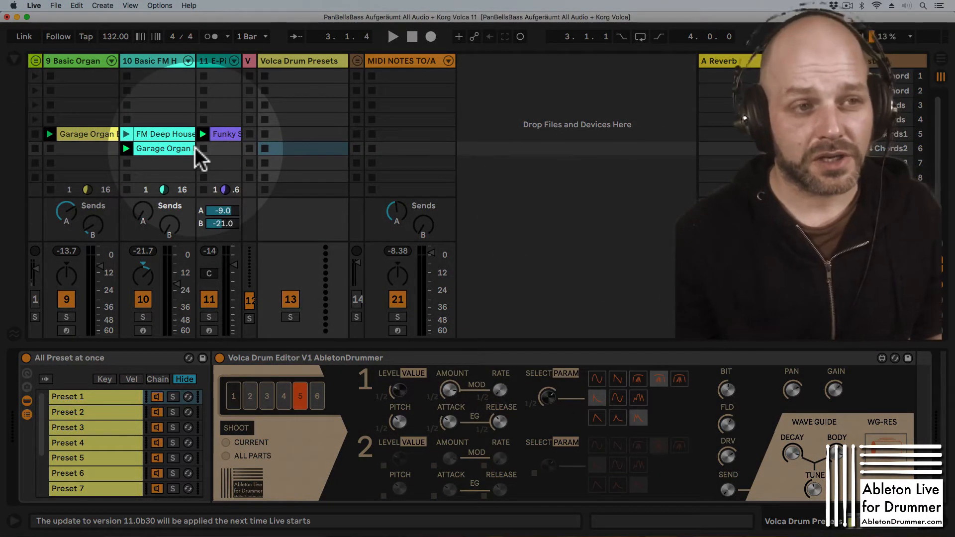
- Set the control-bar tempo field to 176 BPM
{"action": "left_click", "coordinate": [393, 37]}
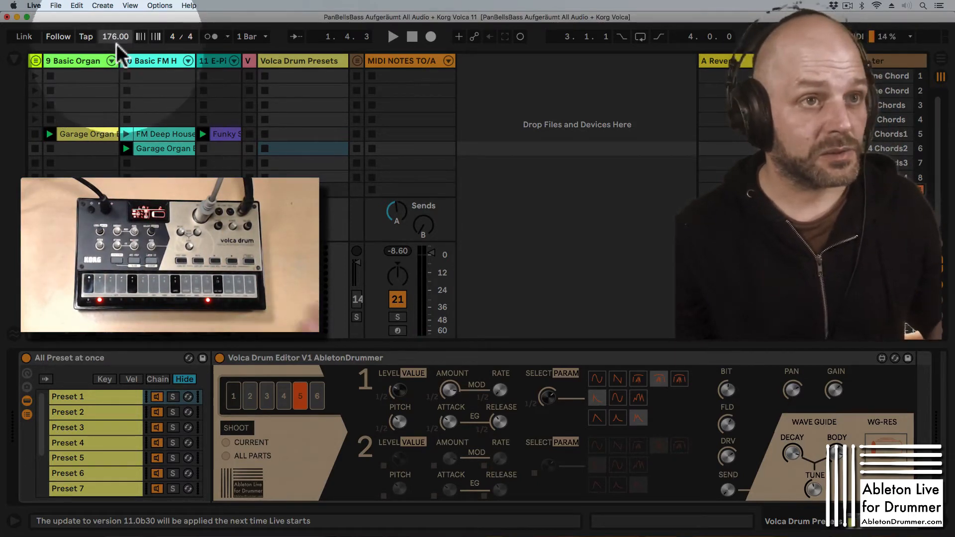
- Enable Follow so the song tempo tracks the Volca Drum, reaching about 180 BPM
{"action": "left_click", "coordinate": [58, 37]}
{"action": "type", "text": "180"}
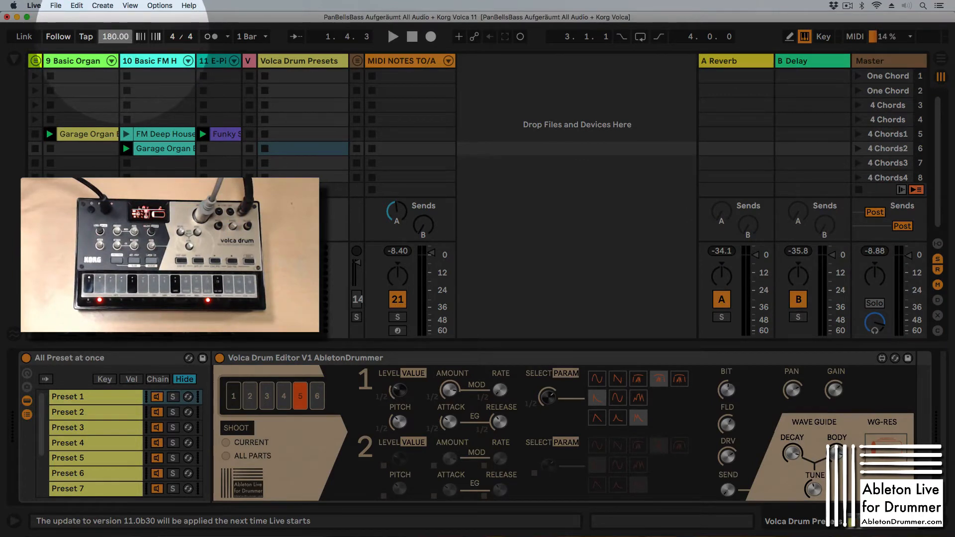
{"action": "mouse_move", "coordinate": [126, 44]}
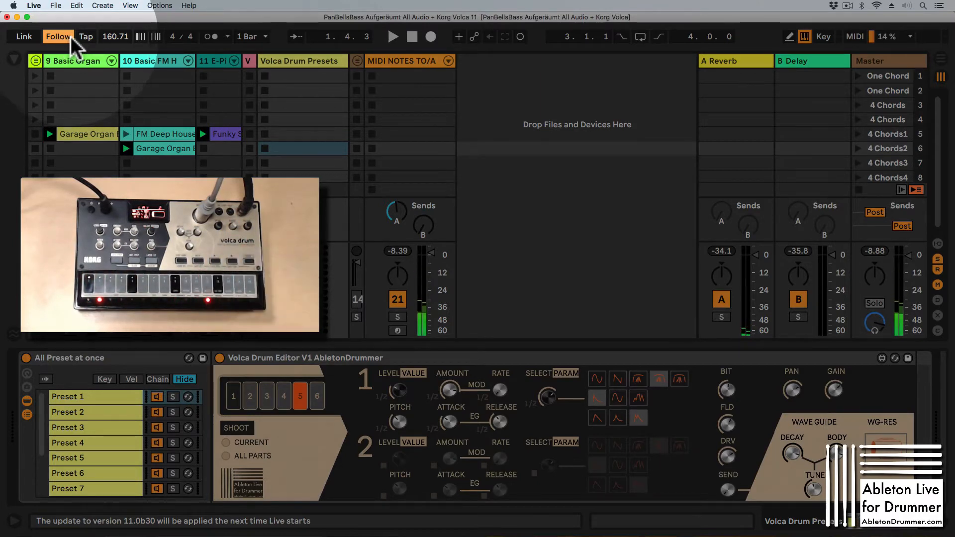
- Turn Follow off and set the song tempo to 100 BPM
{"action": "left_click", "coordinate": [86, 37]}
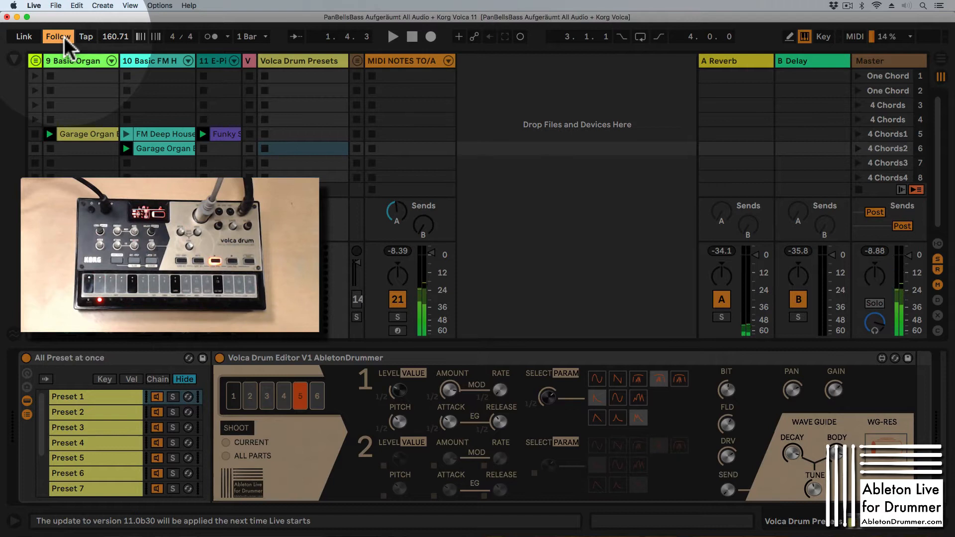
{"action": "left_click", "coordinate": [393, 37]}
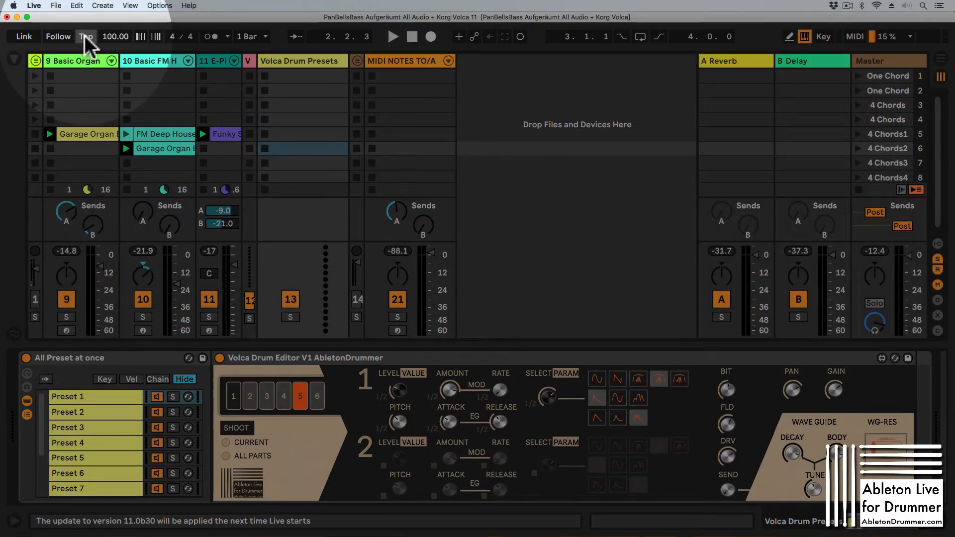
- Load the Tap and Change Max device on the MIDI NOTES track at 89.76 BPM
{"action": "left_click", "coordinate": [393, 37]}
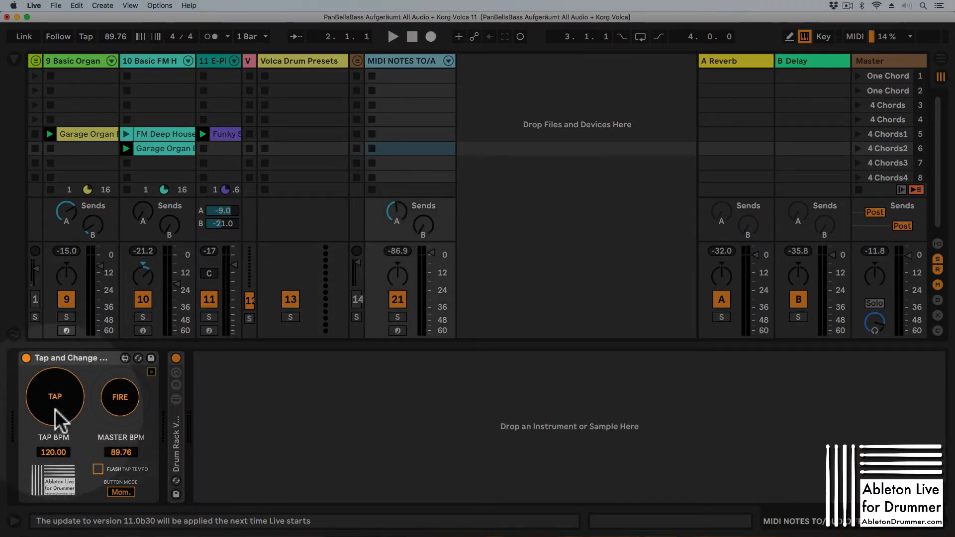
{"action": "mouse_move", "coordinate": [58, 419]}
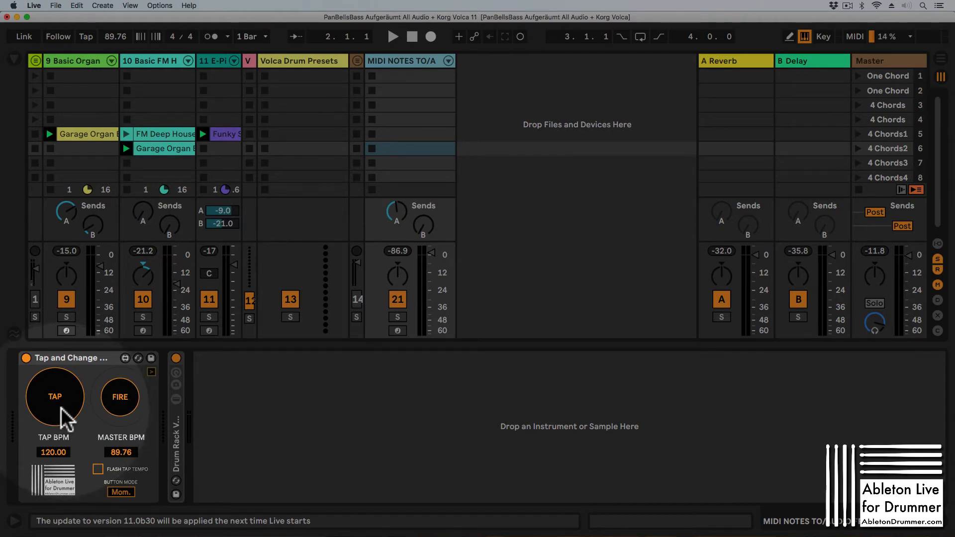
- Tap the beat on the Tap and Change device to read 83.33 BPM
{"action": "left_click", "coordinate": [393, 37]}
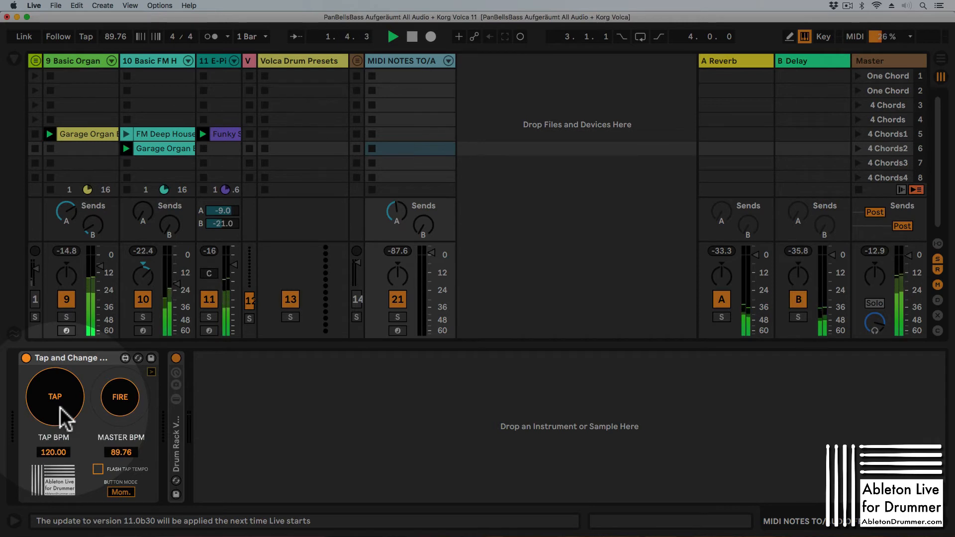
{"action": "left_click", "coordinate": [53, 397]}
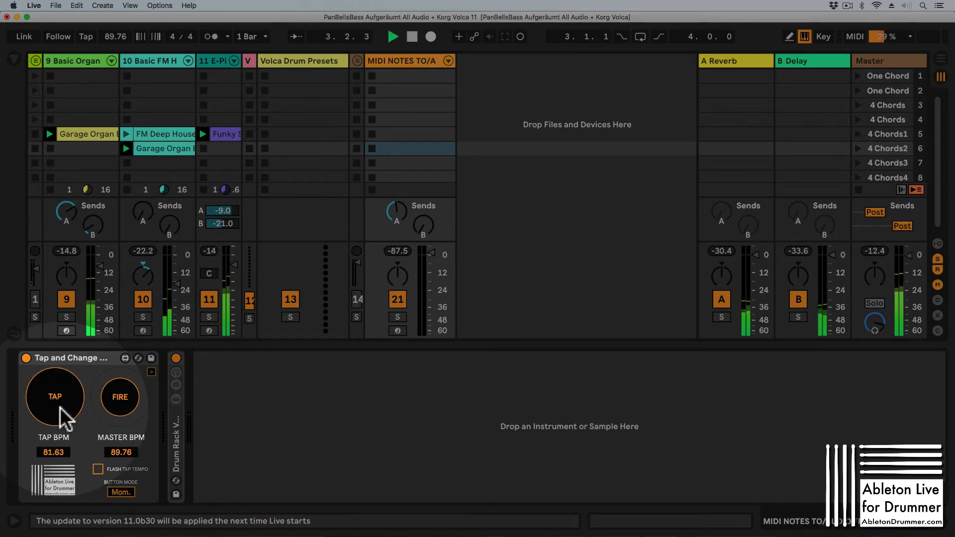
{"action": "left_click", "coordinate": [54, 397]}
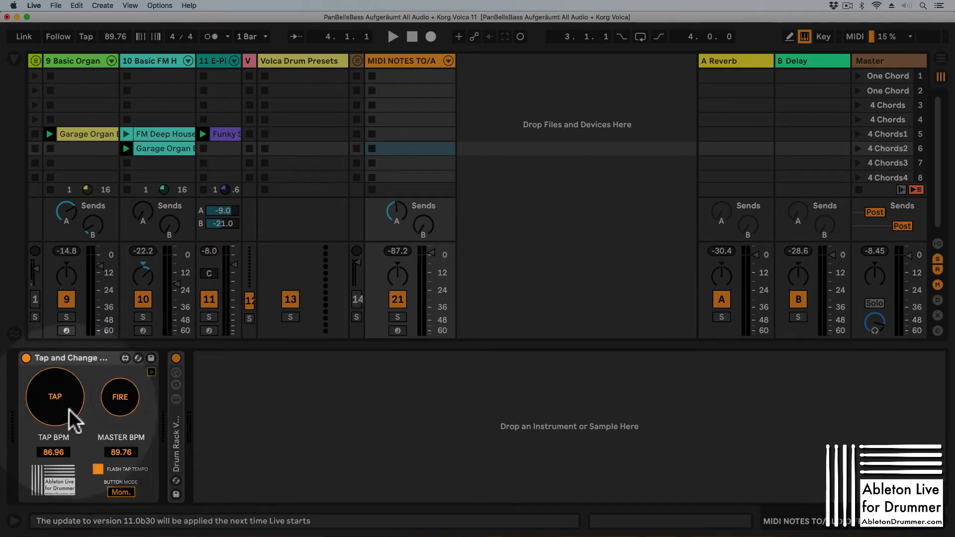
{"action": "left_click", "coordinate": [54, 397]}
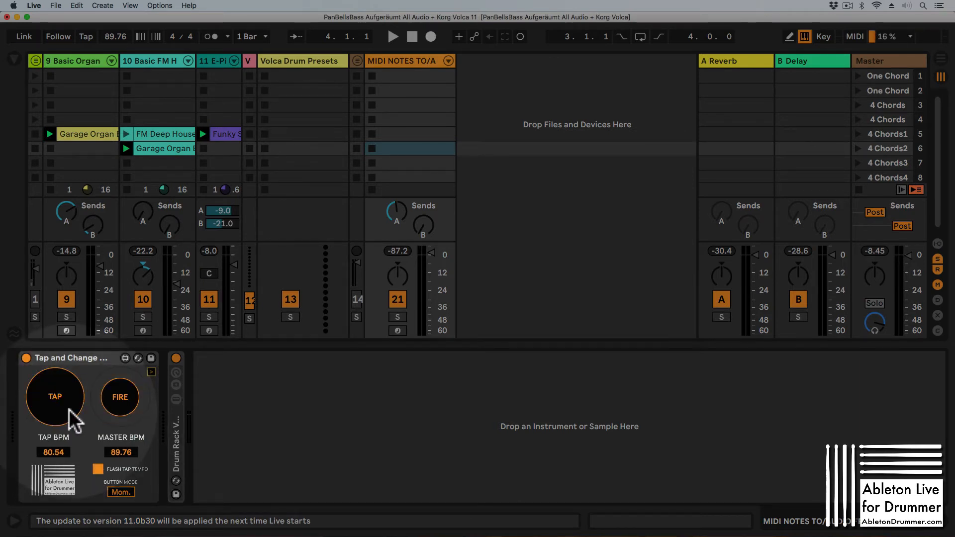
{"action": "left_click", "coordinate": [54, 397]}
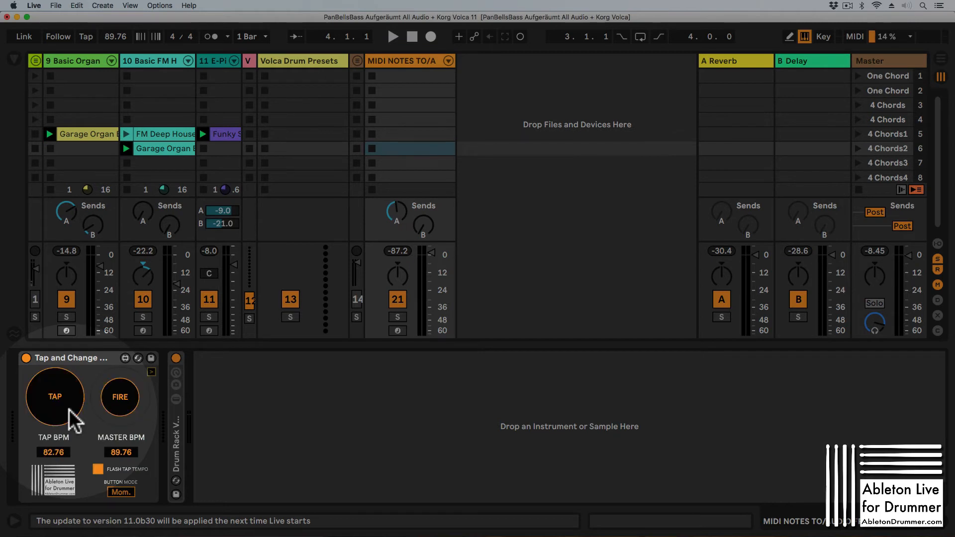
{"action": "left_click", "coordinate": [54, 397]}
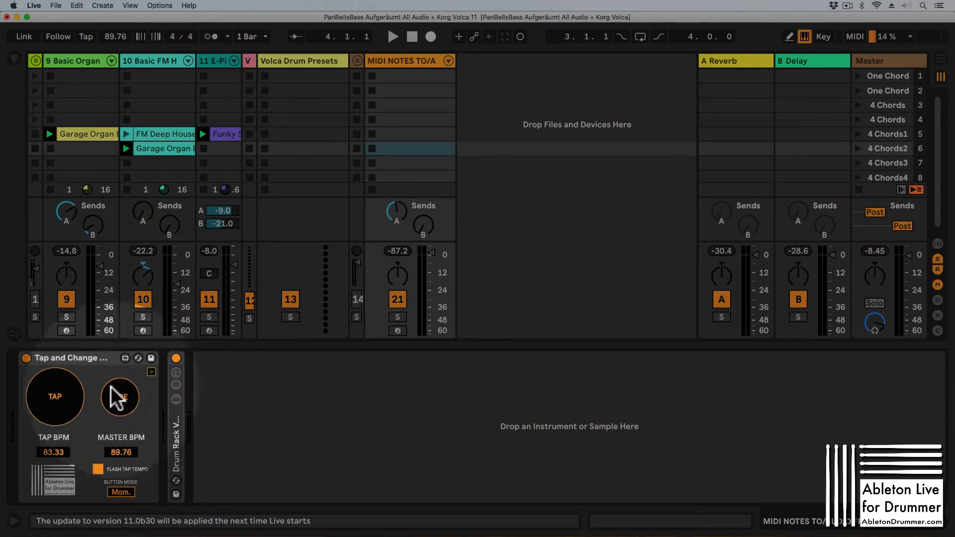
- Fire the tapped 83.33 BPM into Live's master tempo
{"action": "left_click", "coordinate": [120, 397]}
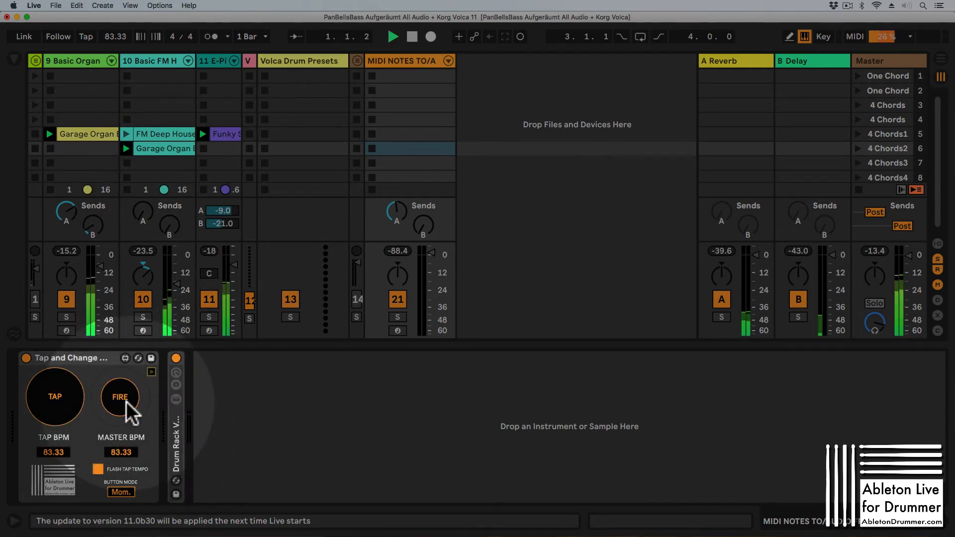
{"action": "left_click", "coordinate": [121, 397]}
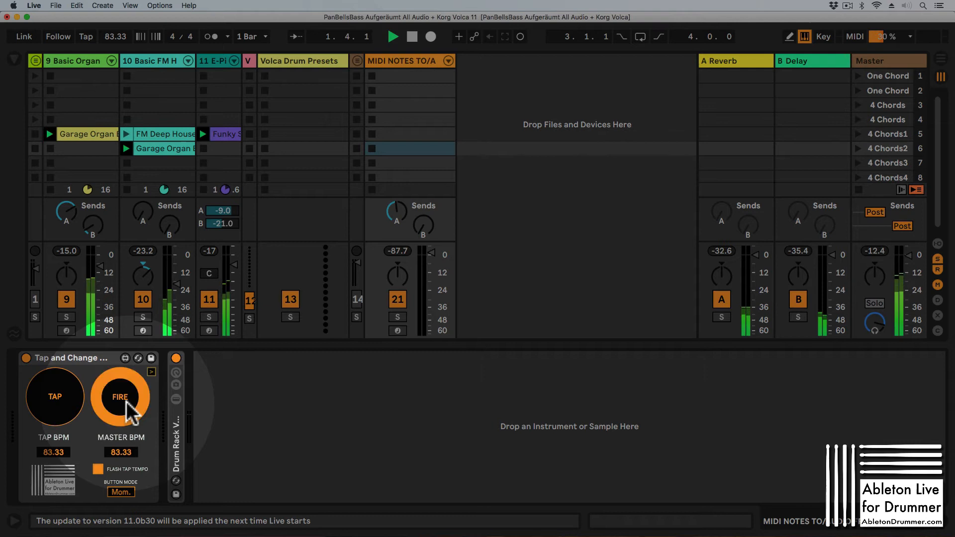
{"action": "left_click", "coordinate": [120, 397]}
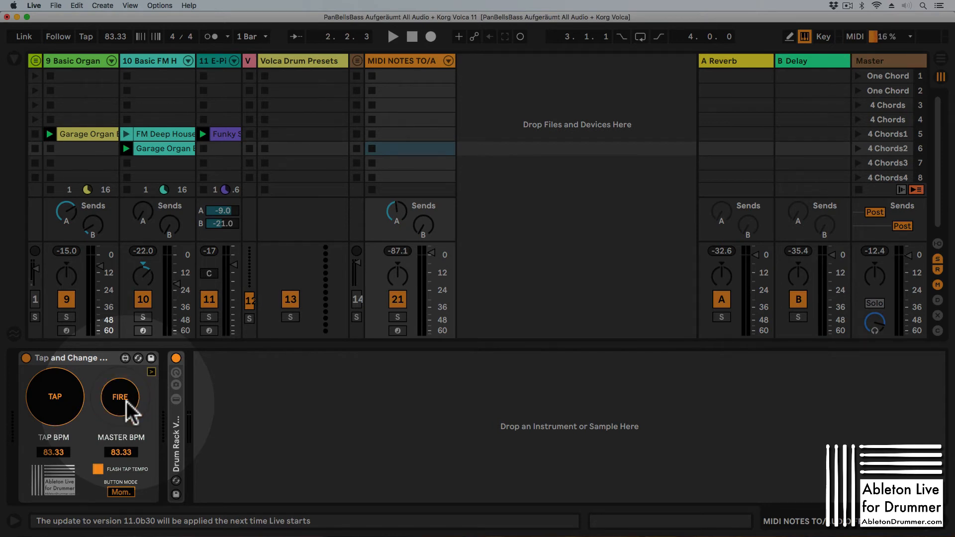
{"action": "left_click", "coordinate": [121, 397]}
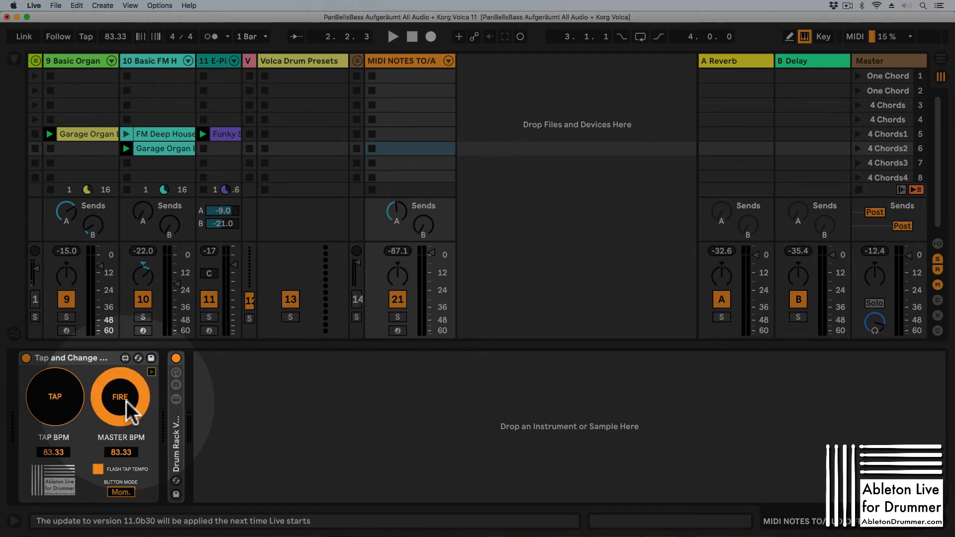
{"action": "left_click", "coordinate": [121, 397]}
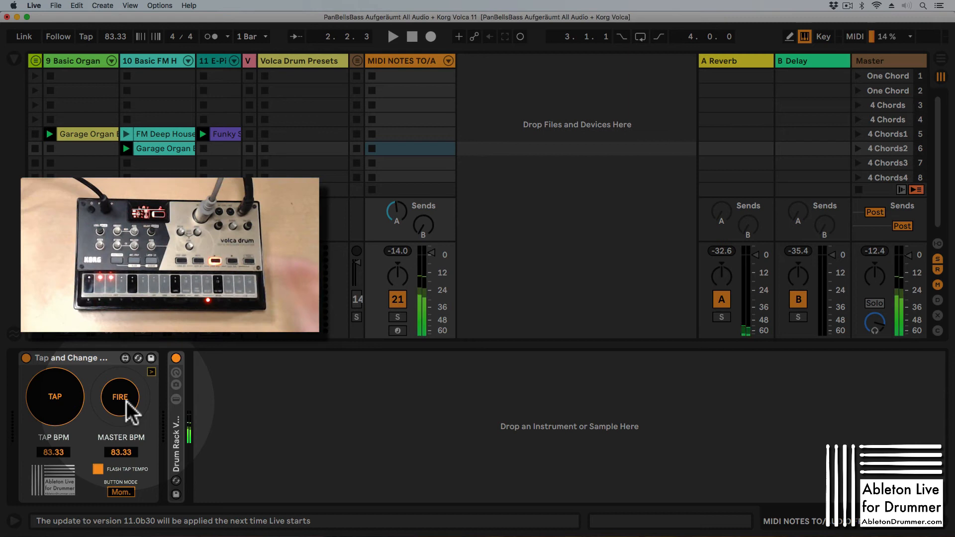
- Tap along with the Volca Drum and fire 81.08 BPM to the master tempo
{"action": "left_click", "coordinate": [120, 397]}
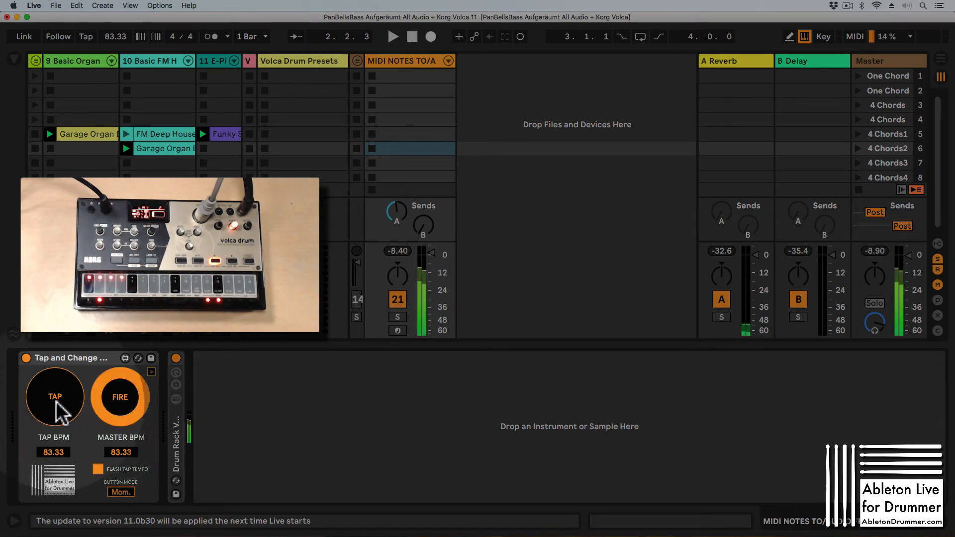
{"action": "left_click", "coordinate": [53, 397]}
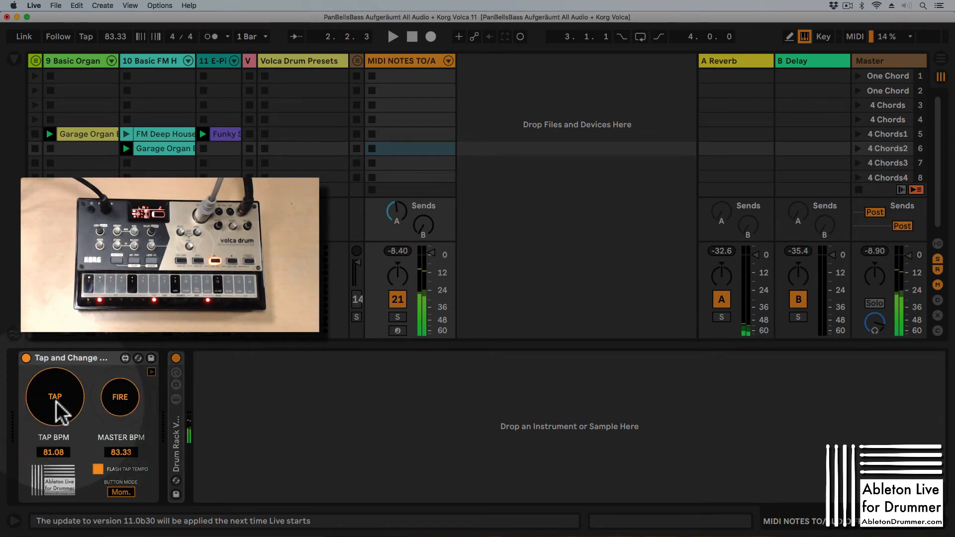
{"action": "left_click", "coordinate": [54, 397]}
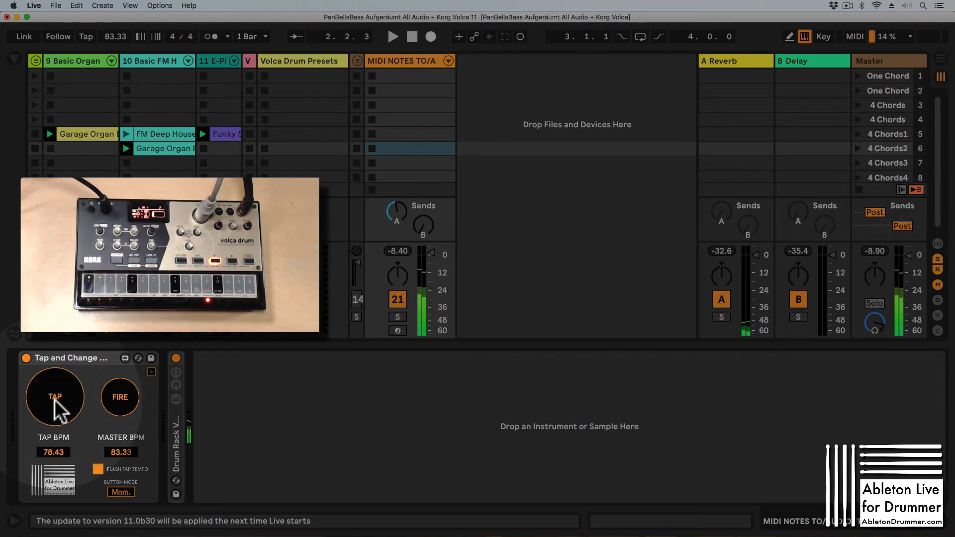
{"action": "left_click", "coordinate": [54, 397]}
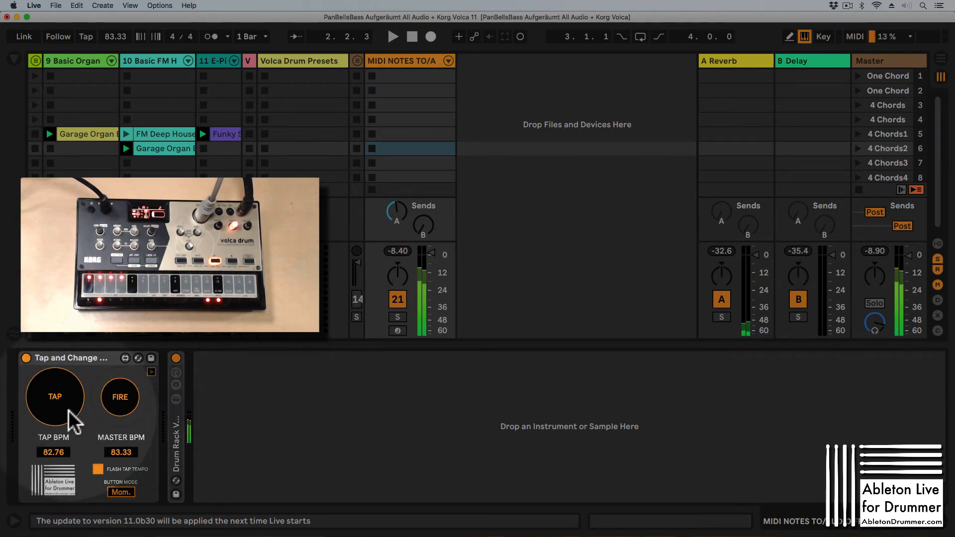
{"action": "left_click", "coordinate": [53, 397]}
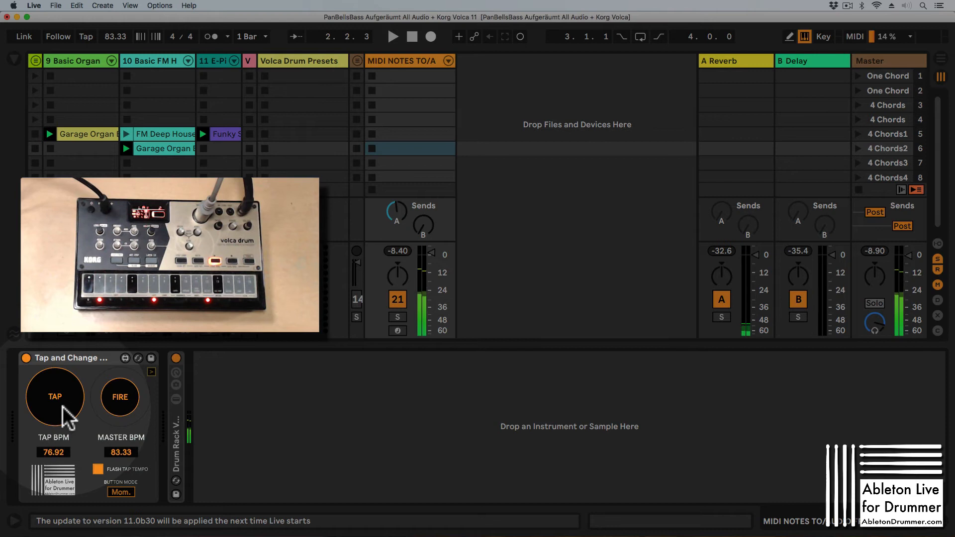
{"action": "left_click", "coordinate": [54, 397]}
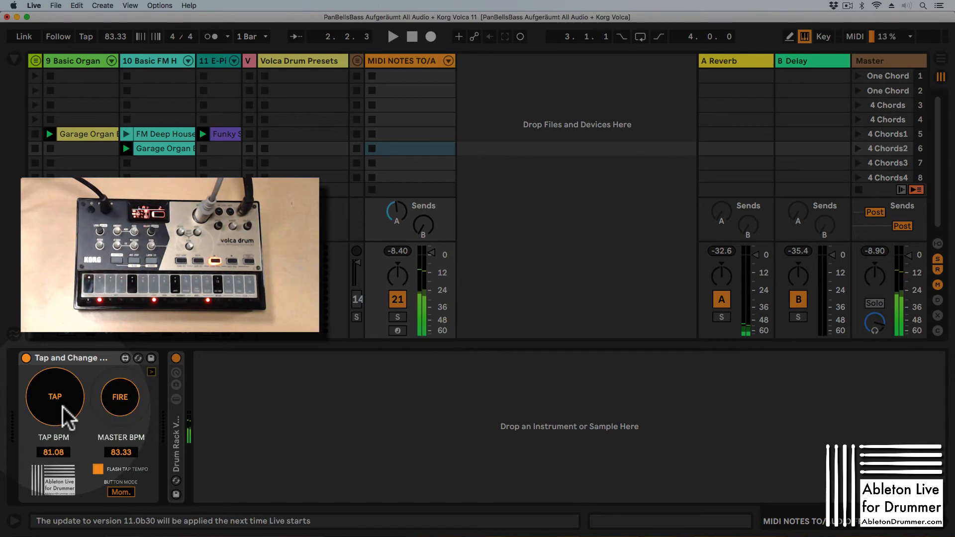
{"action": "left_click", "coordinate": [120, 397]}
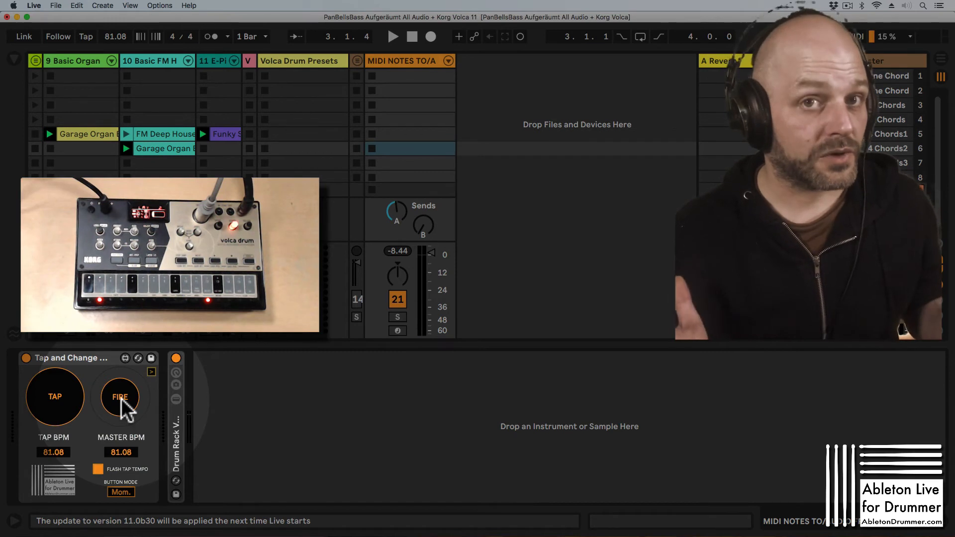
- Apply repeated 80.00 BPM tap readings so the song tempo settles at 80.01
{"action": "left_click", "coordinate": [121, 397]}
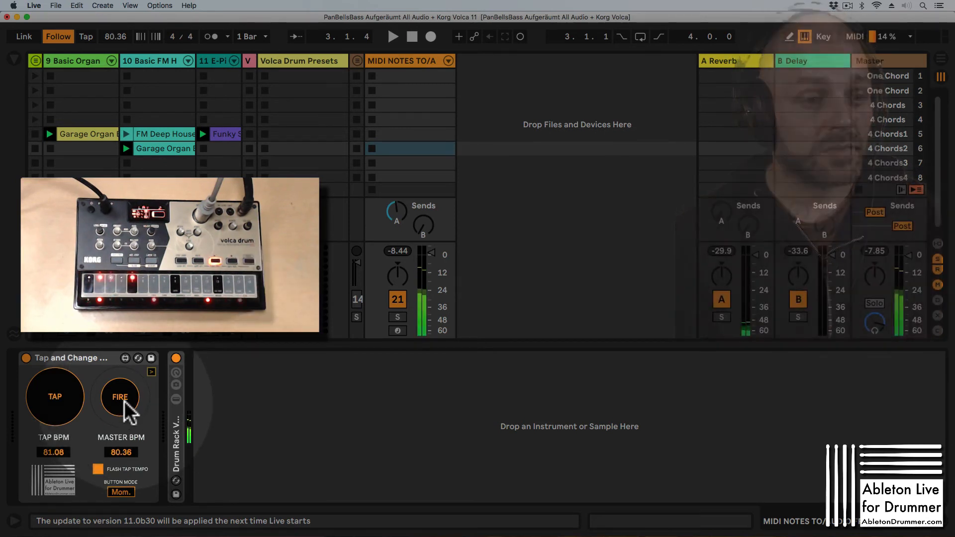
{"action": "left_click", "coordinate": [120, 397]}
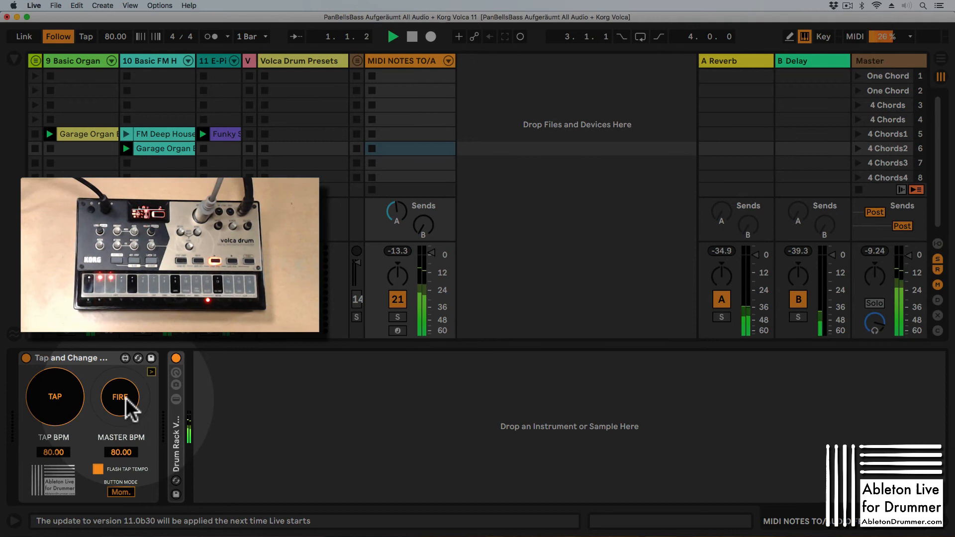
{"action": "left_click", "coordinate": [120, 397]}
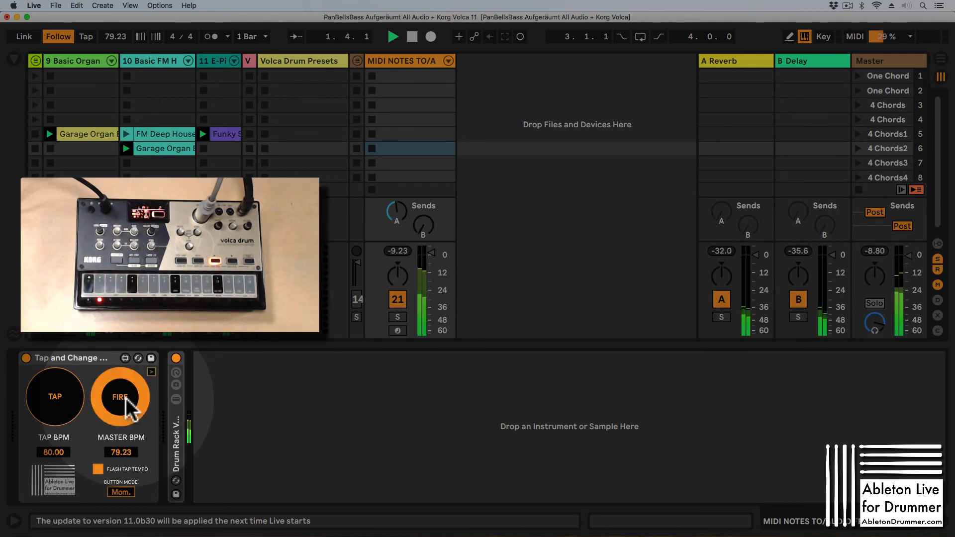
{"action": "left_click", "coordinate": [120, 397]}
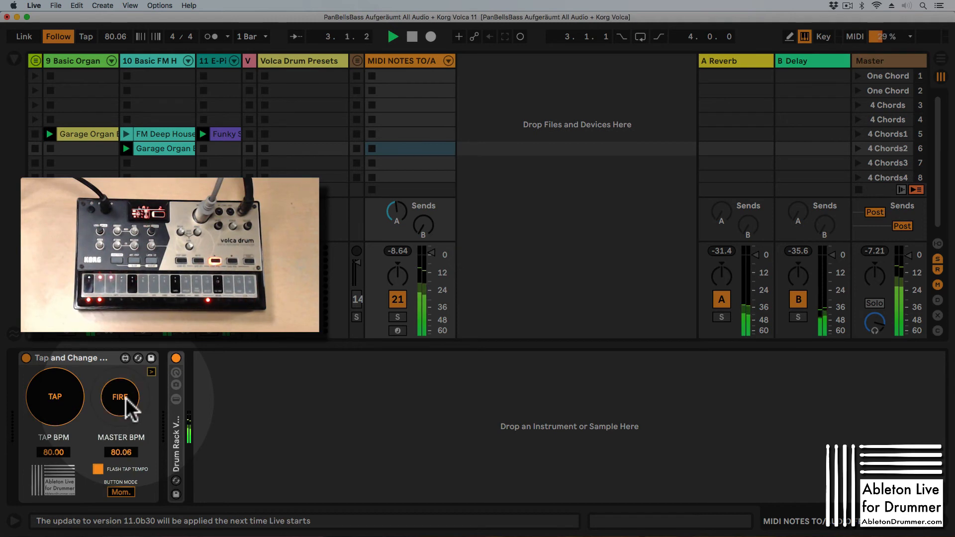
{"action": "left_click", "coordinate": [121, 397]}
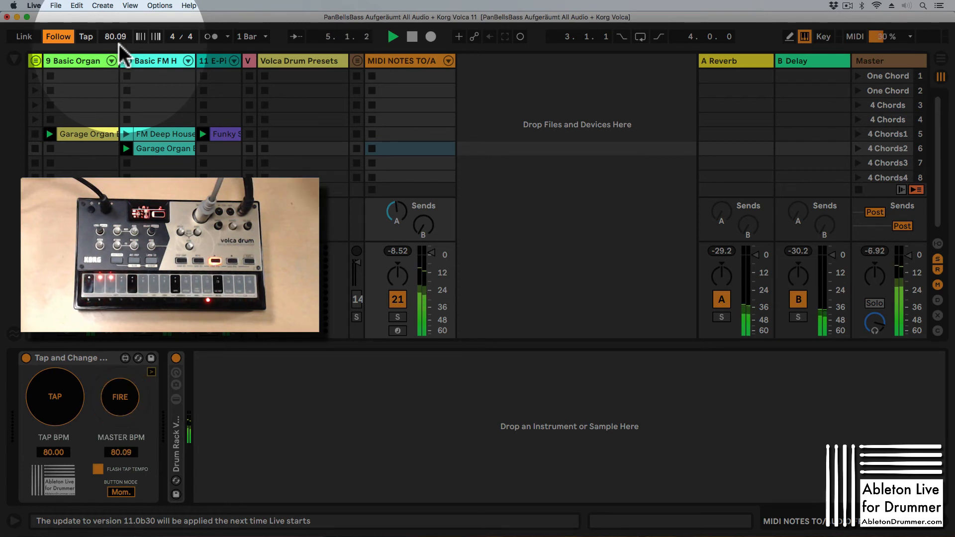
{"action": "left_click", "coordinate": [119, 397]}
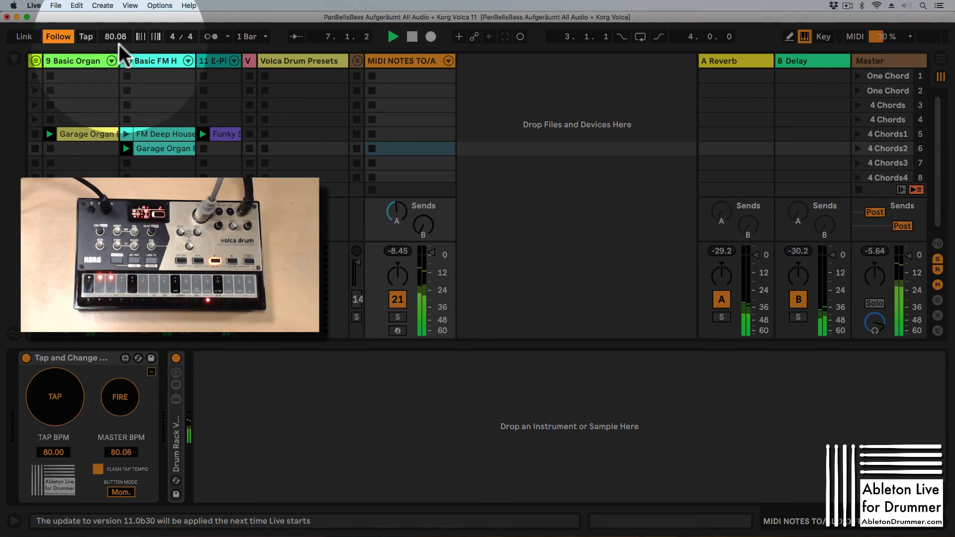
{"action": "left_click", "coordinate": [119, 397]}
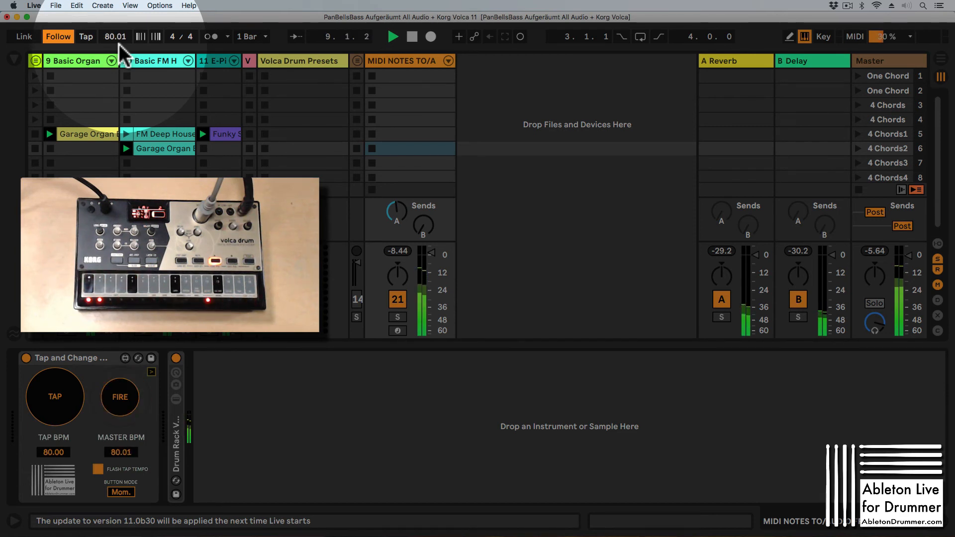
{"action": "left_click", "coordinate": [120, 397]}
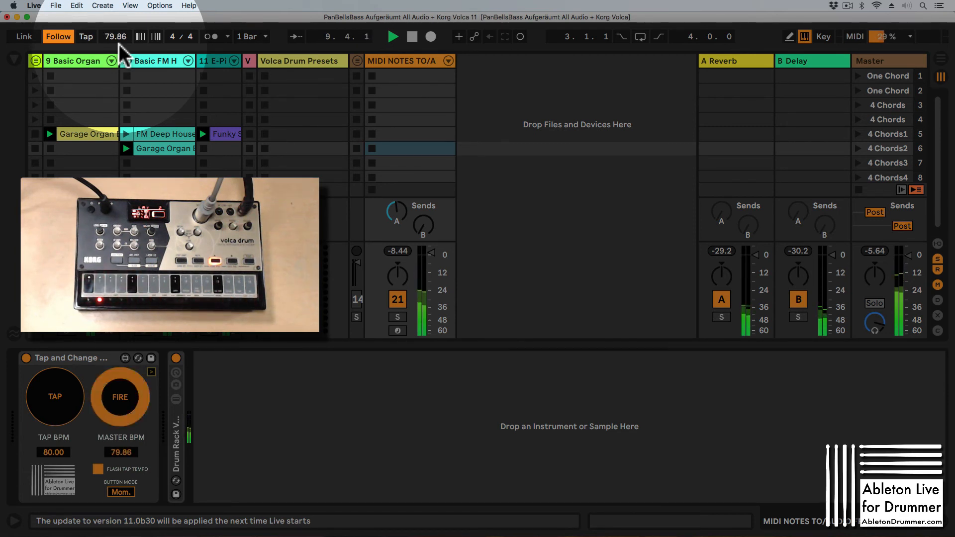
{"action": "left_click", "coordinate": [120, 397]}
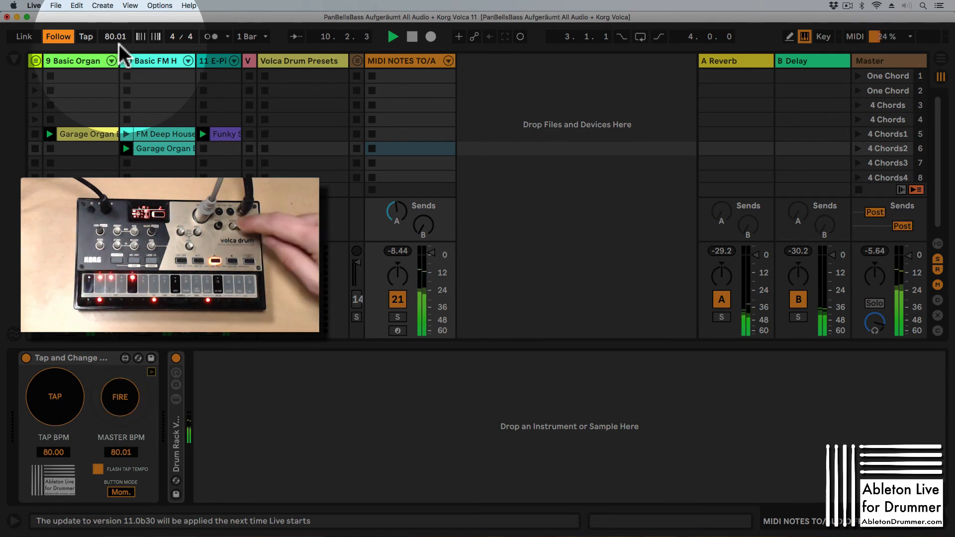